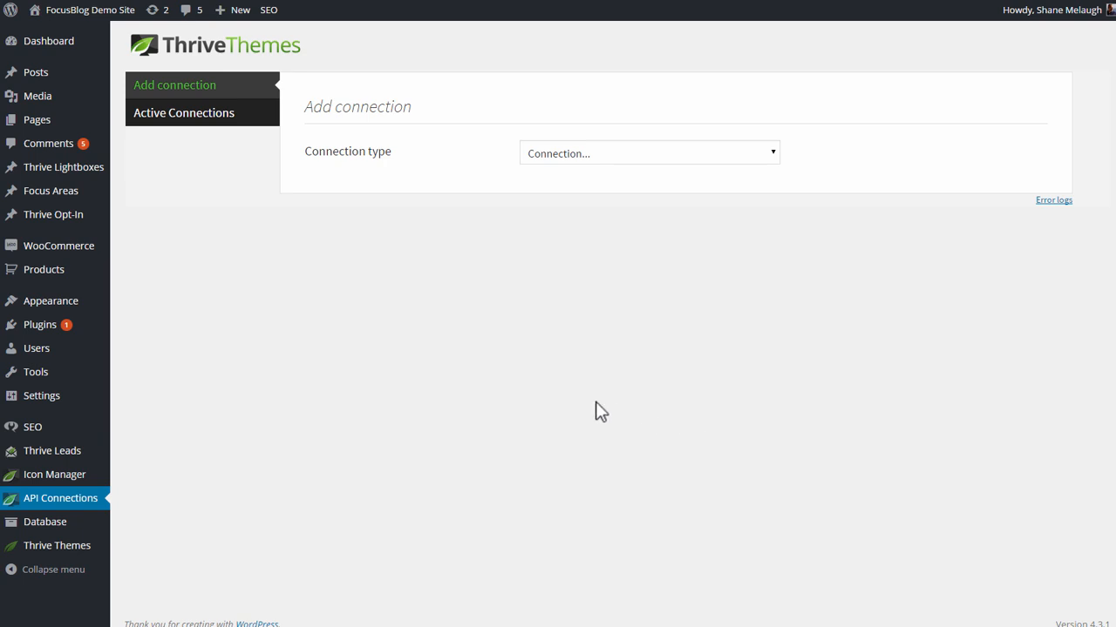
pyautogui.moveTo(54, 509)
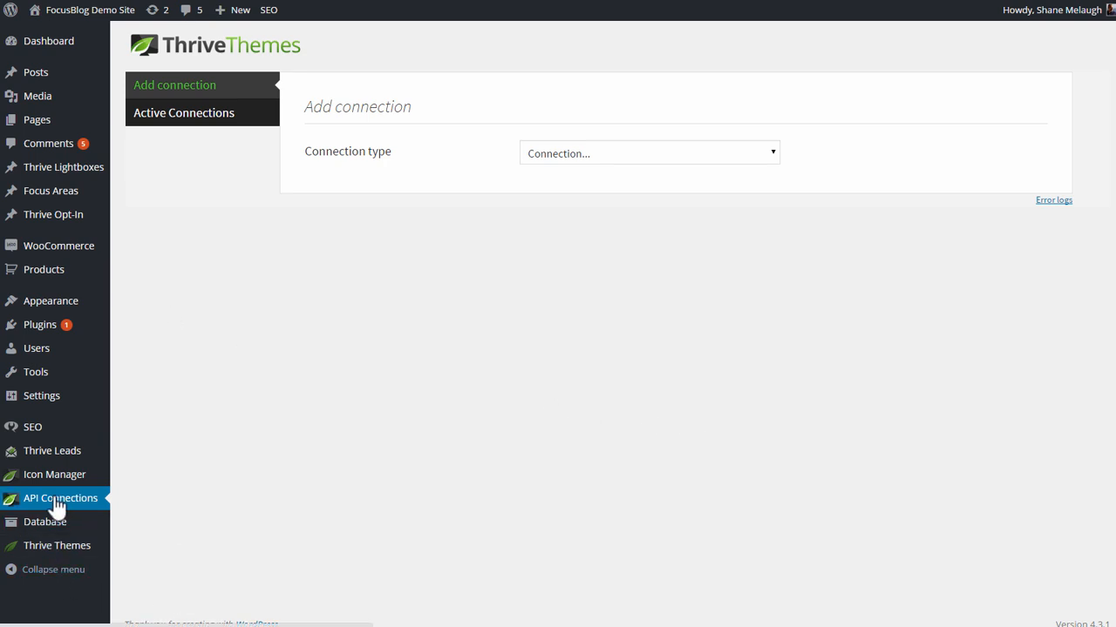
pyautogui.moveTo(409, 167)
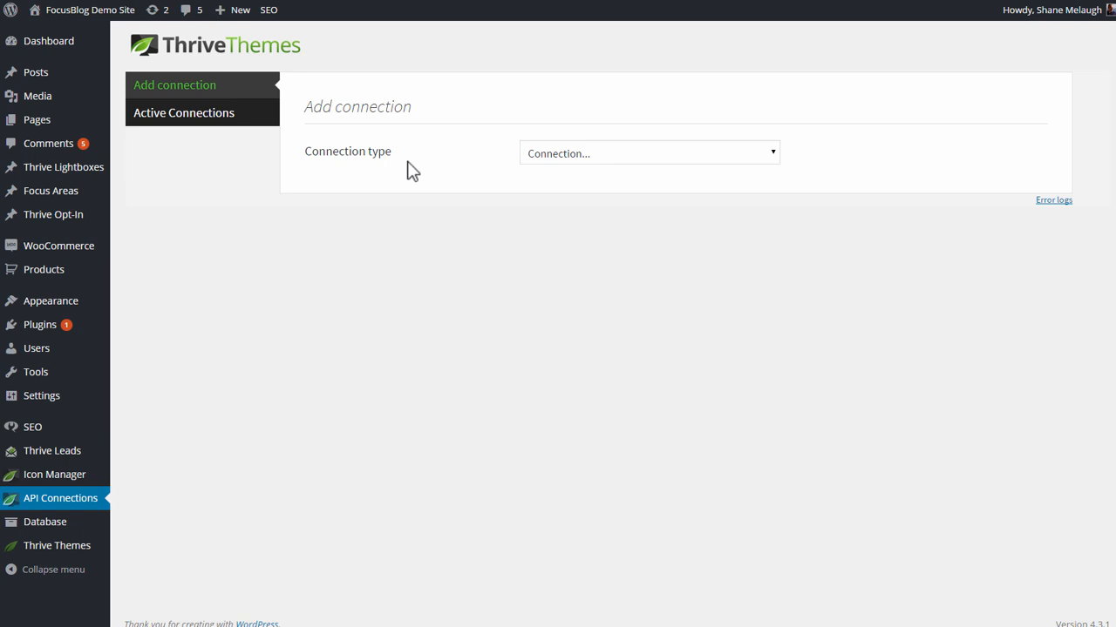
# - Choose HubSpot as the new Thrive API connection type to show its API key field
pyautogui.click(649, 152)
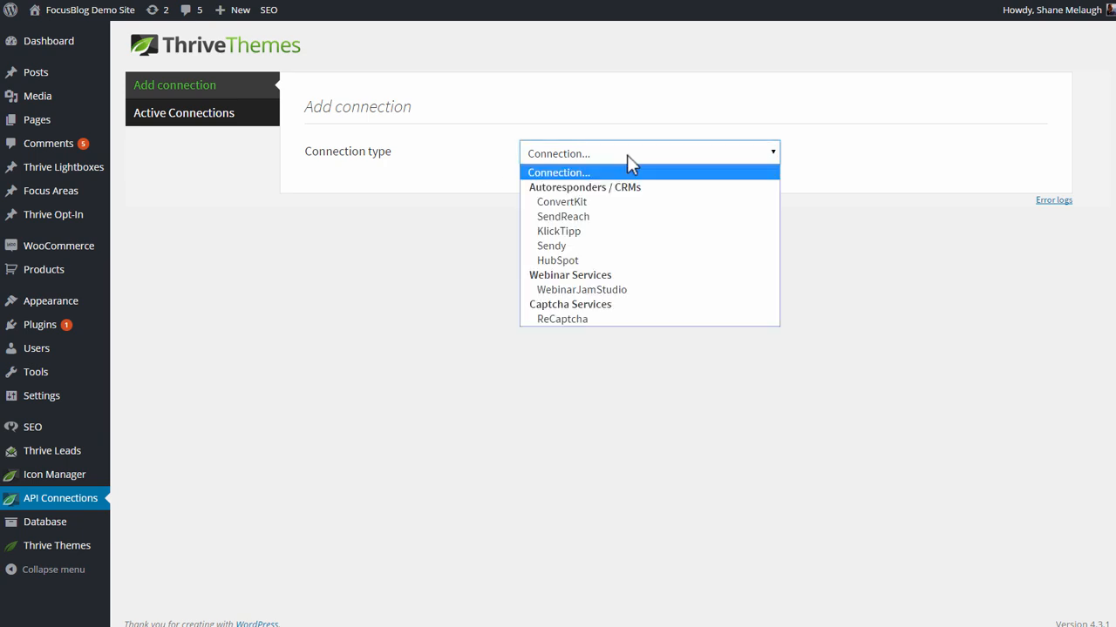
pyautogui.click(558, 260)
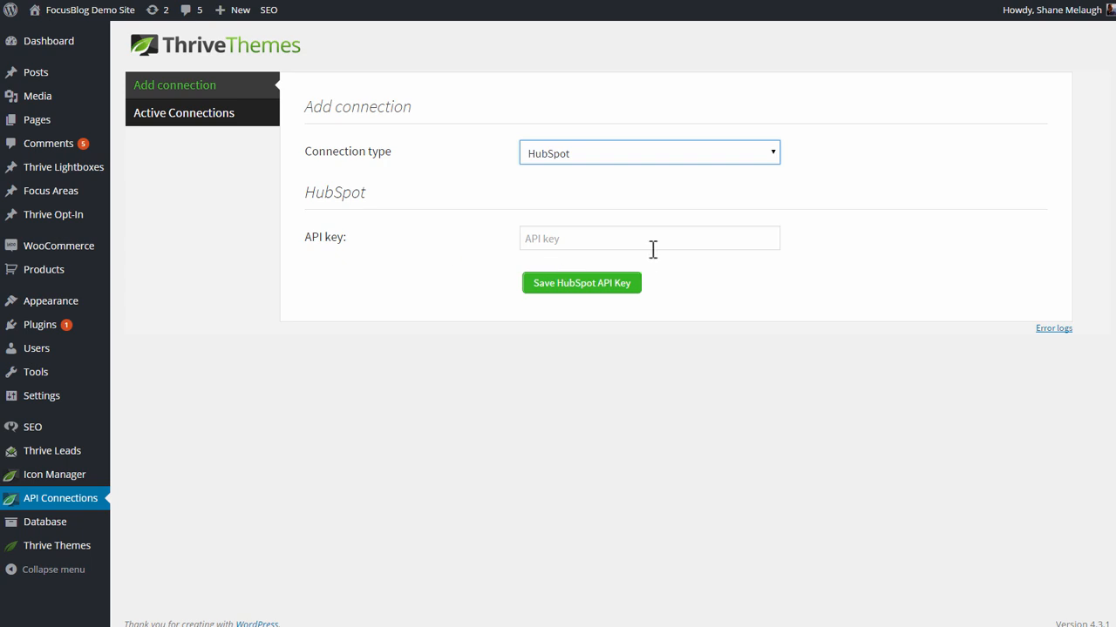
pyautogui.moveTo(597, 226)
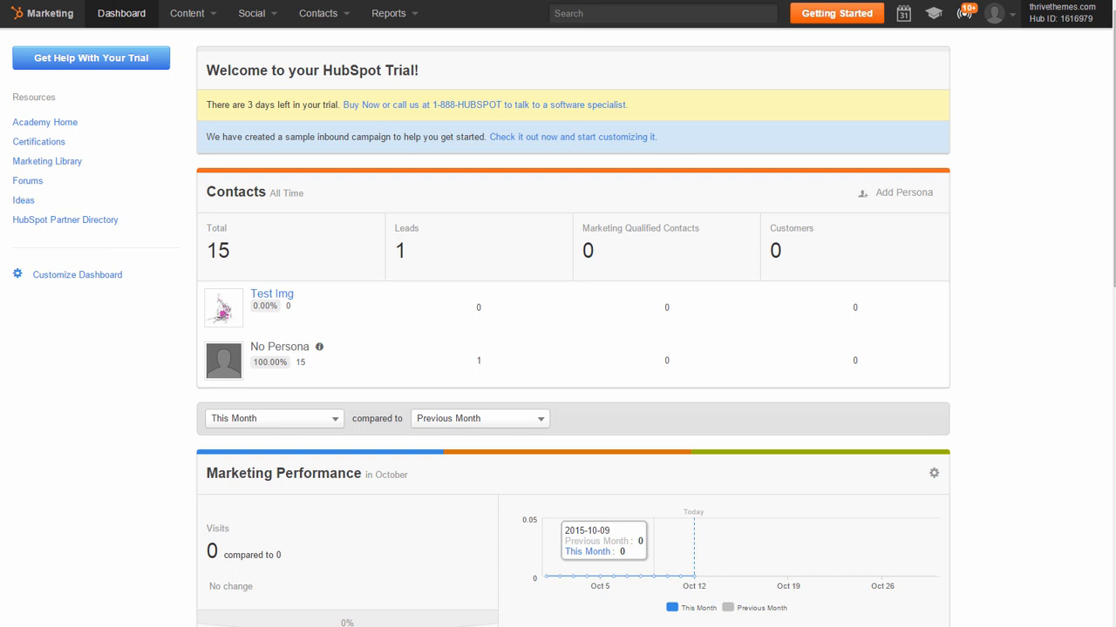
pyautogui.moveTo(1057, 166)
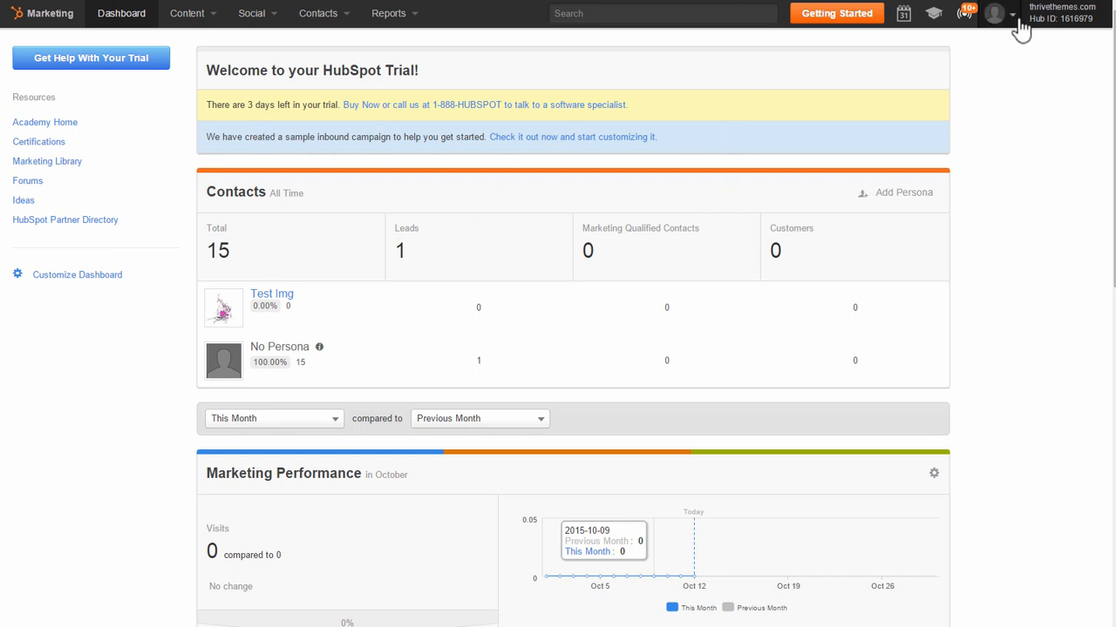
# - Reveal the API key on the HubSpot account's Integrations API key page
pyautogui.click(1008, 11)
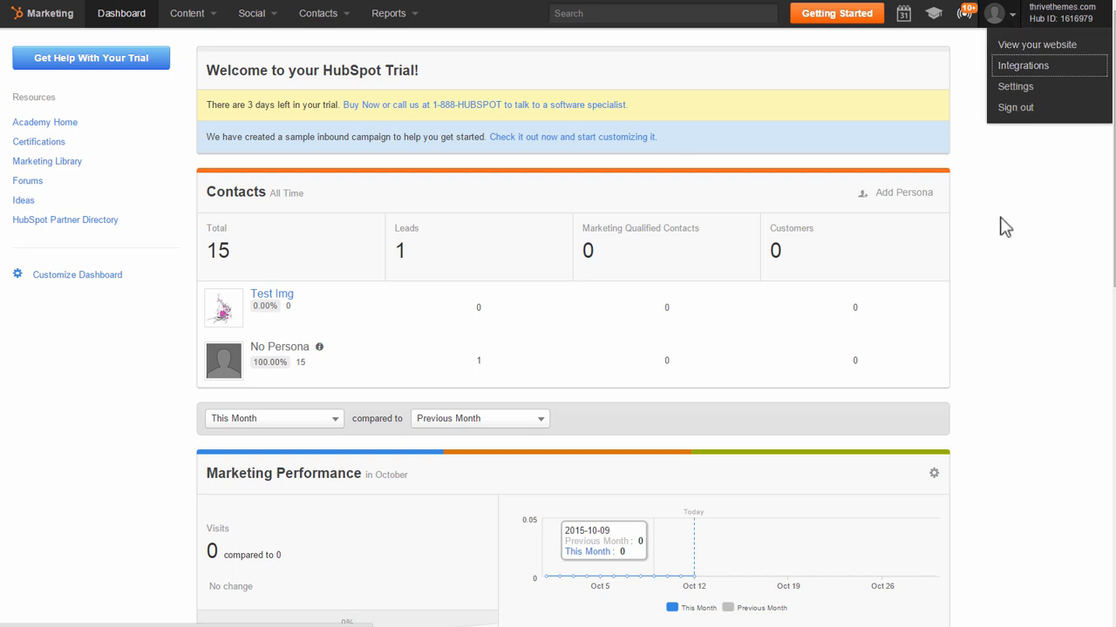
pyautogui.click(1023, 65)
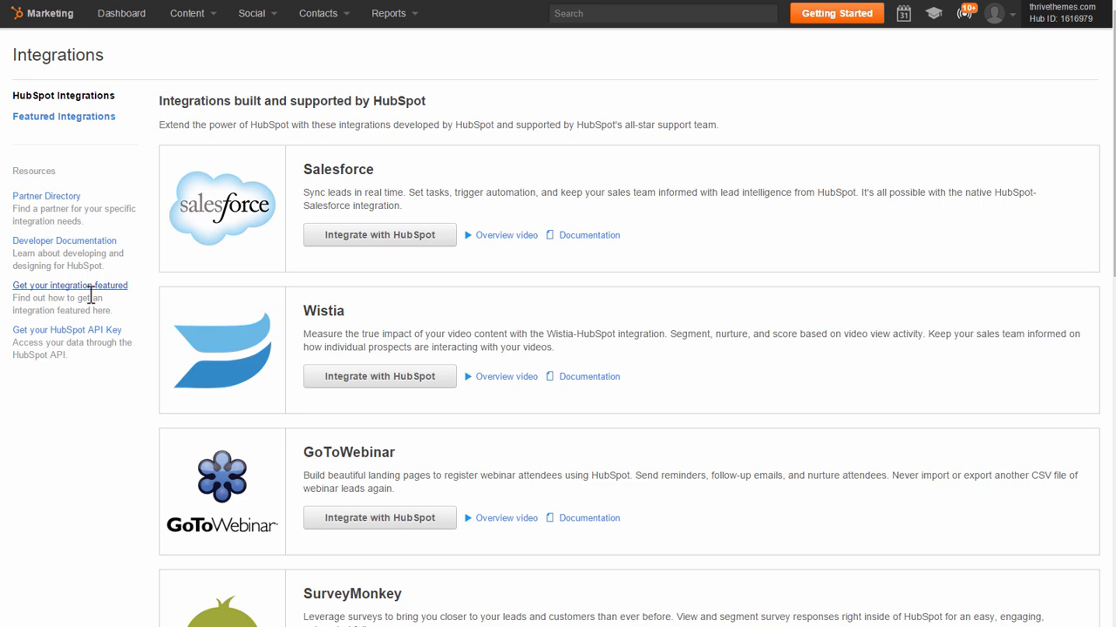
pyautogui.moveTo(39, 337)
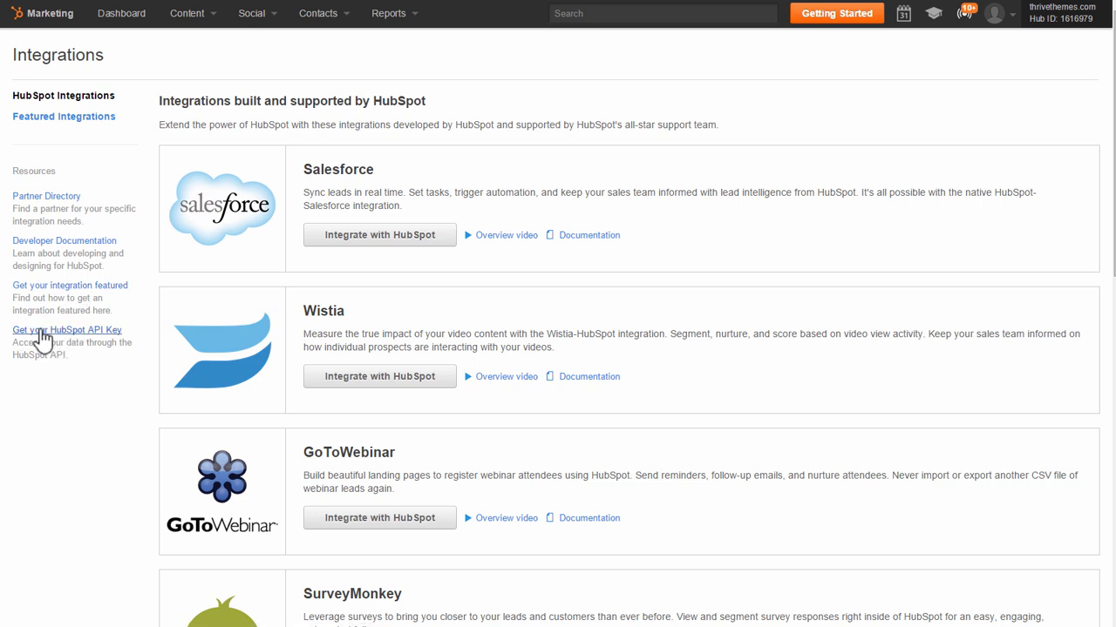
pyautogui.click(67, 330)
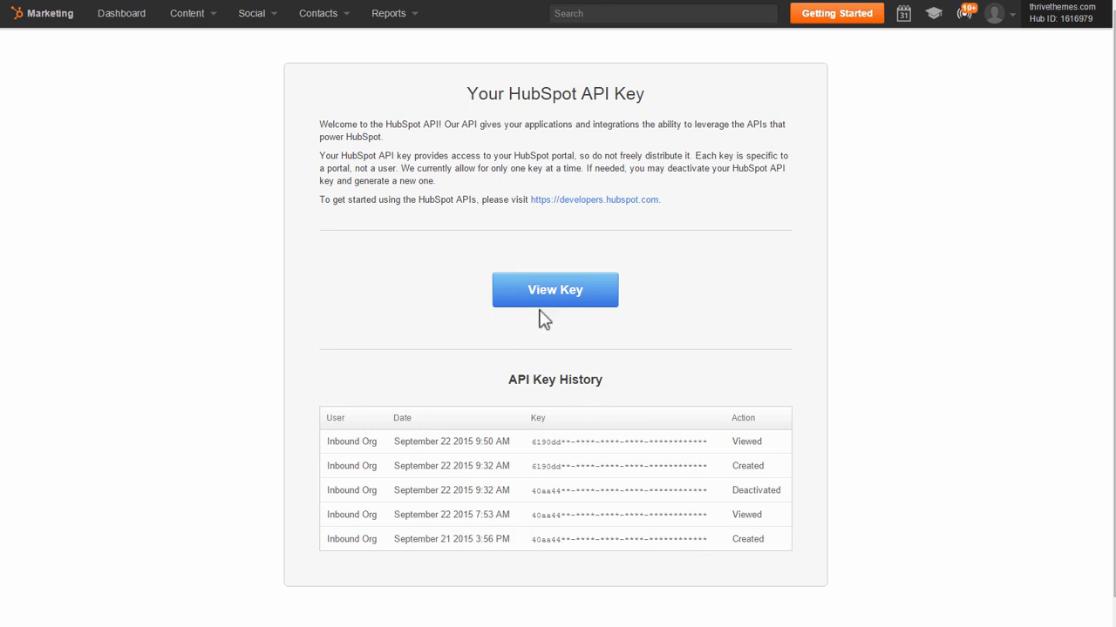
pyautogui.click(555, 290)
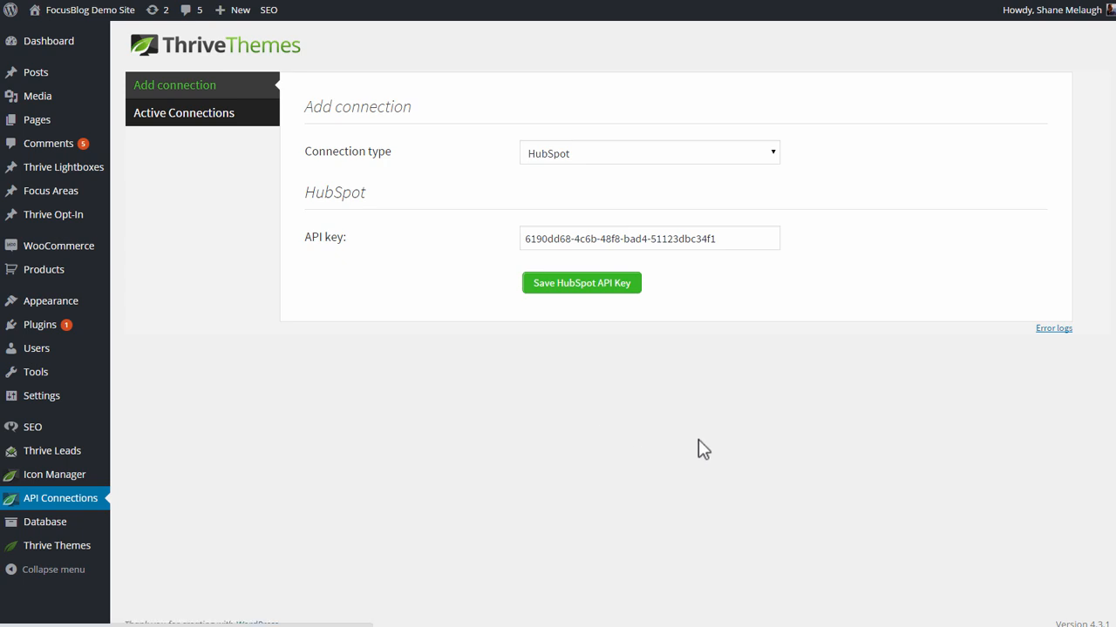
# - Save the pasted HubSpot API key and confirm HubSpot under Active Connections
pyautogui.click(580, 282)
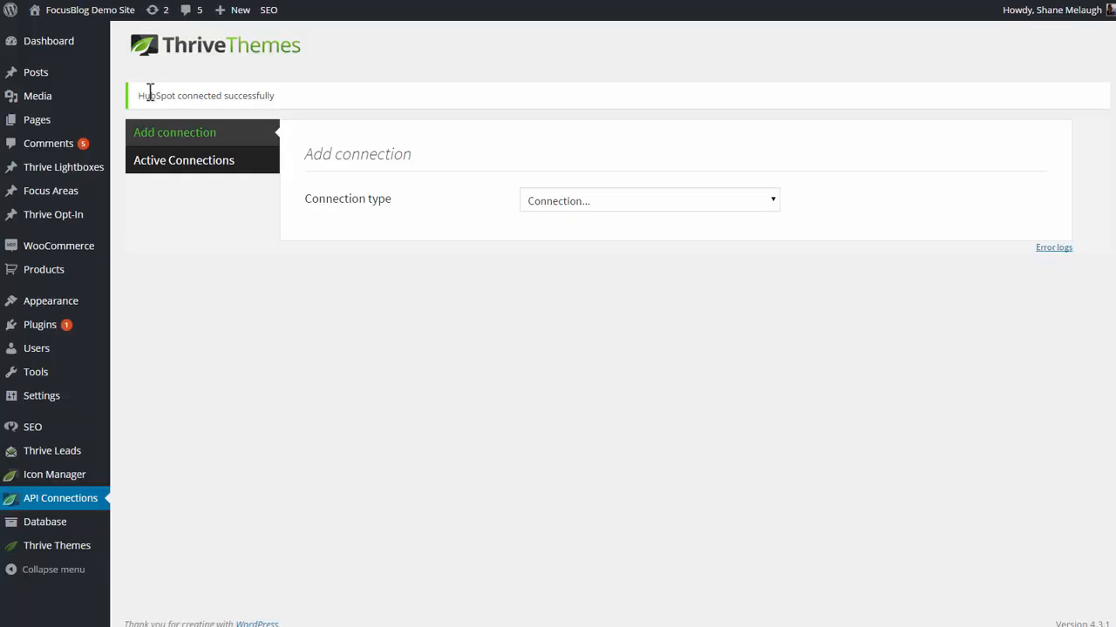
pyautogui.click(183, 160)
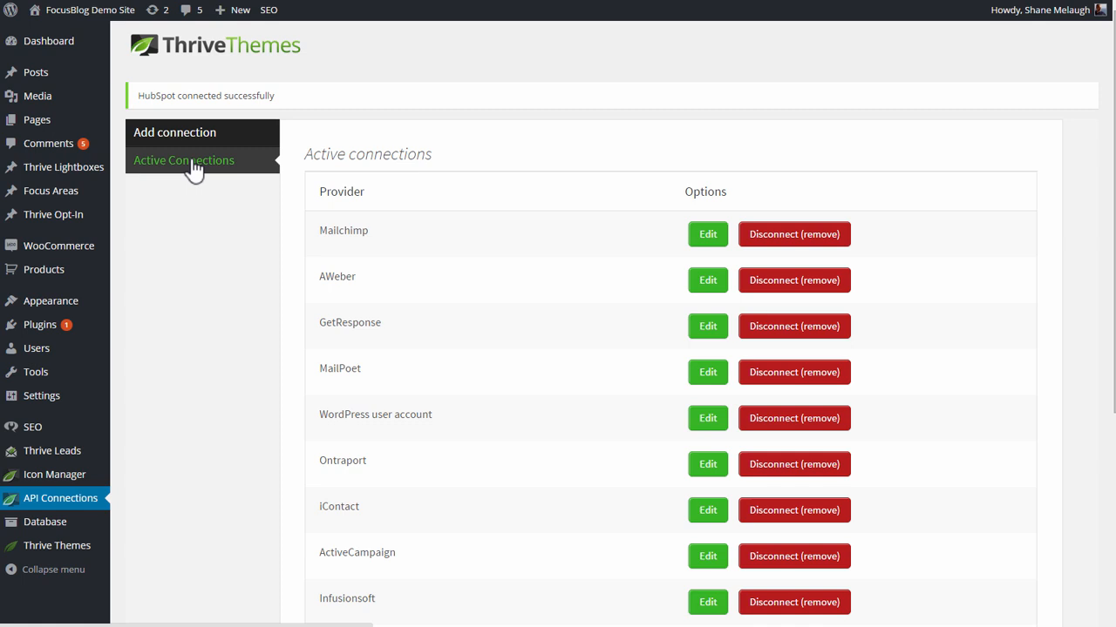
pyautogui.scroll(-3)
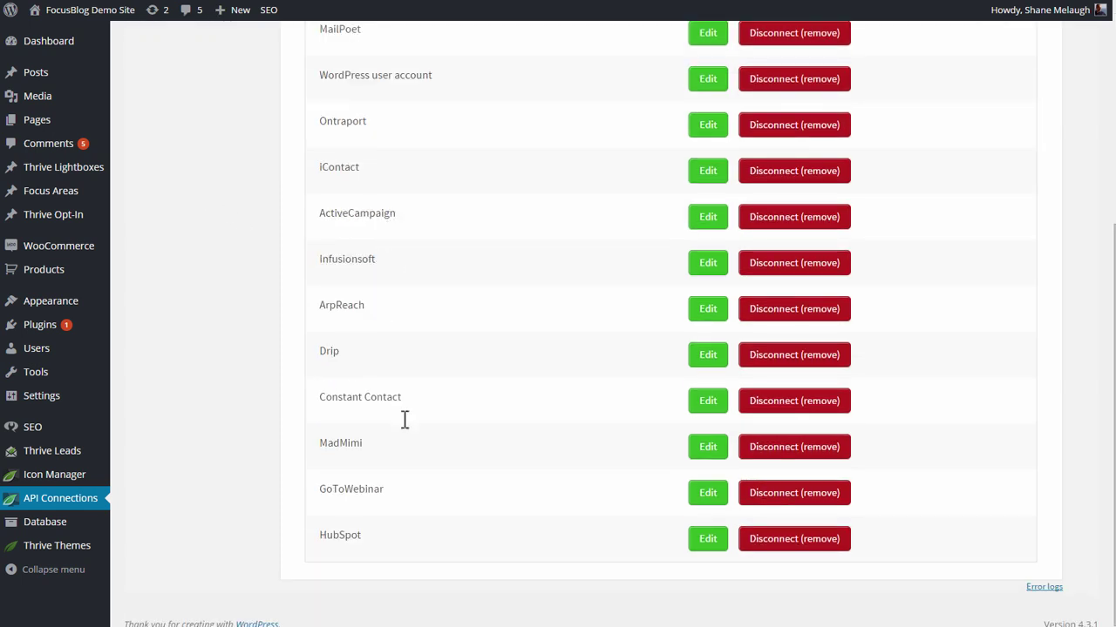
pyautogui.moveTo(191, 491)
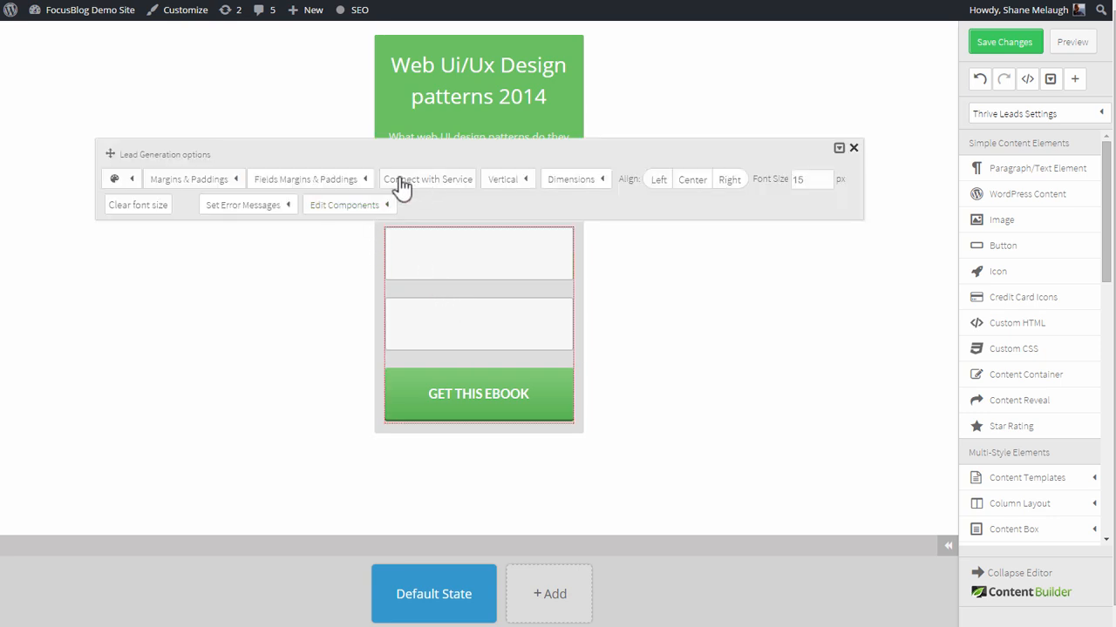
# - Connect the opt-in form to HubSpot with the 'dumitru a2' contact list and save
pyautogui.click(428, 179)
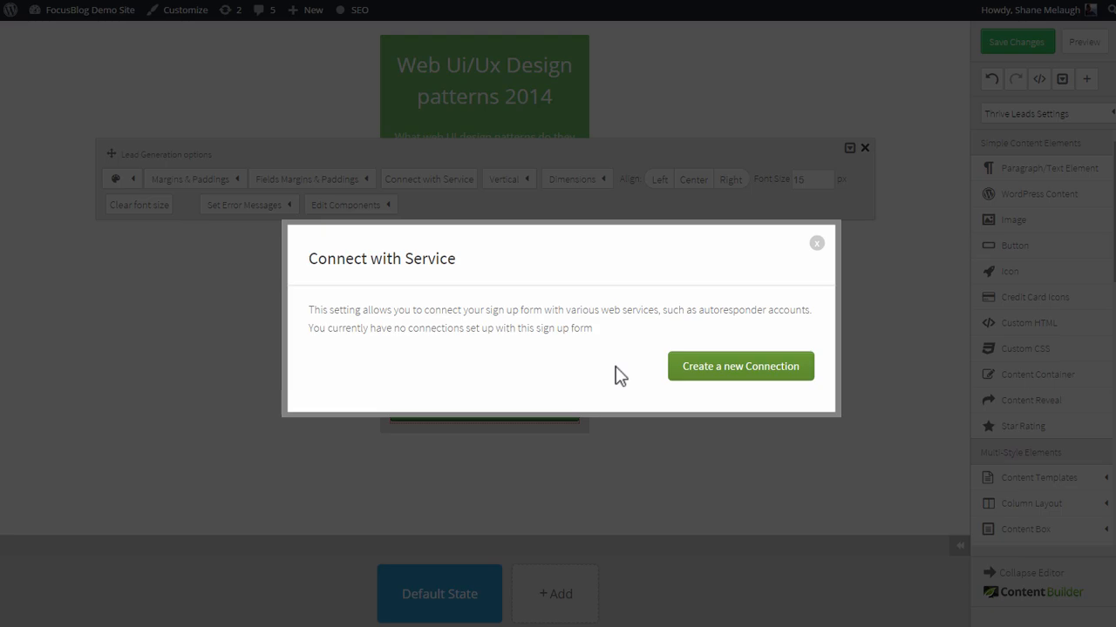
pyautogui.click(740, 366)
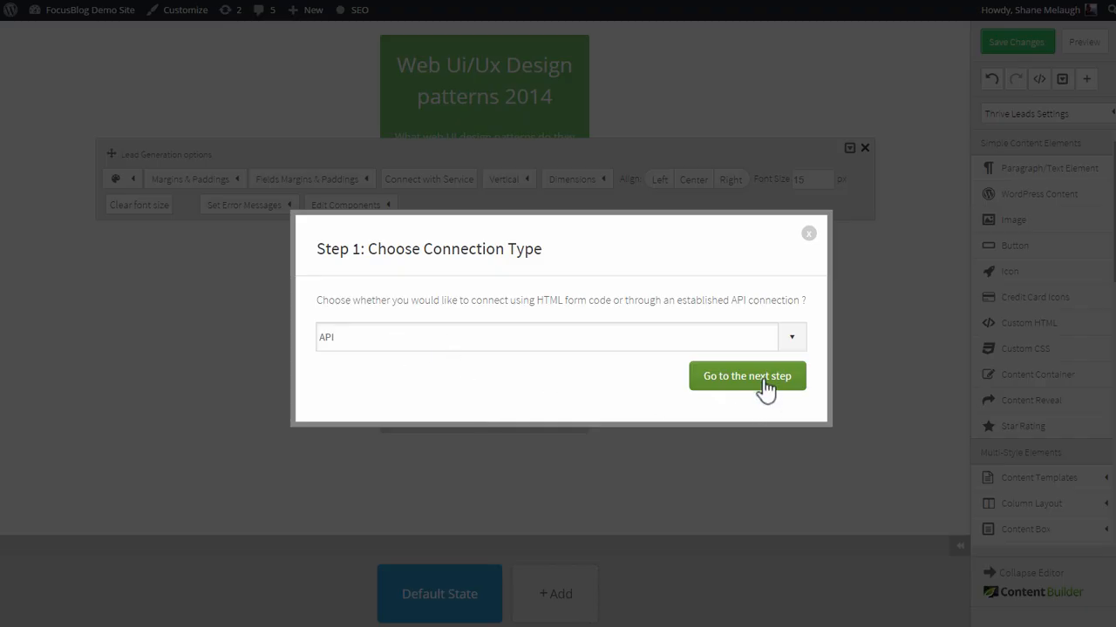
pyautogui.click(747, 376)
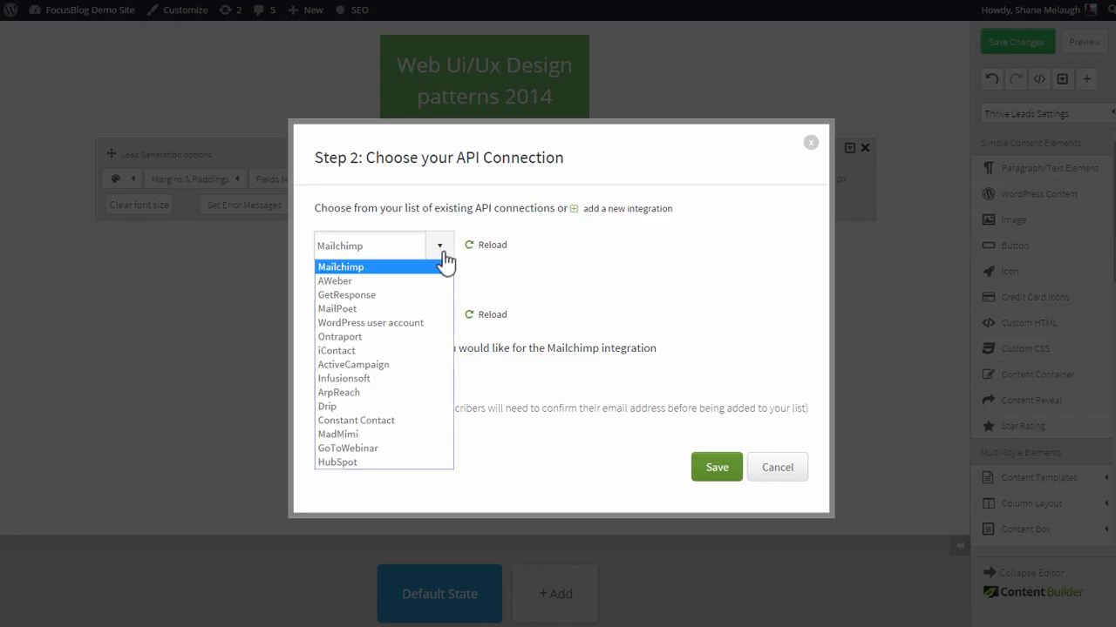
pyautogui.moveTo(348, 463)
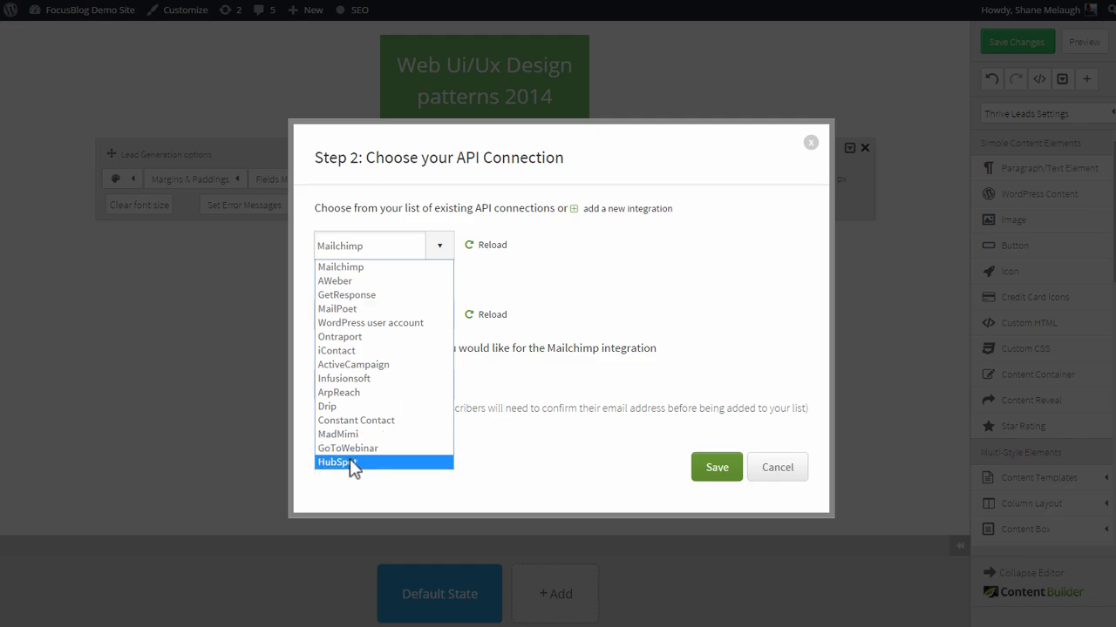
pyautogui.click(341, 462)
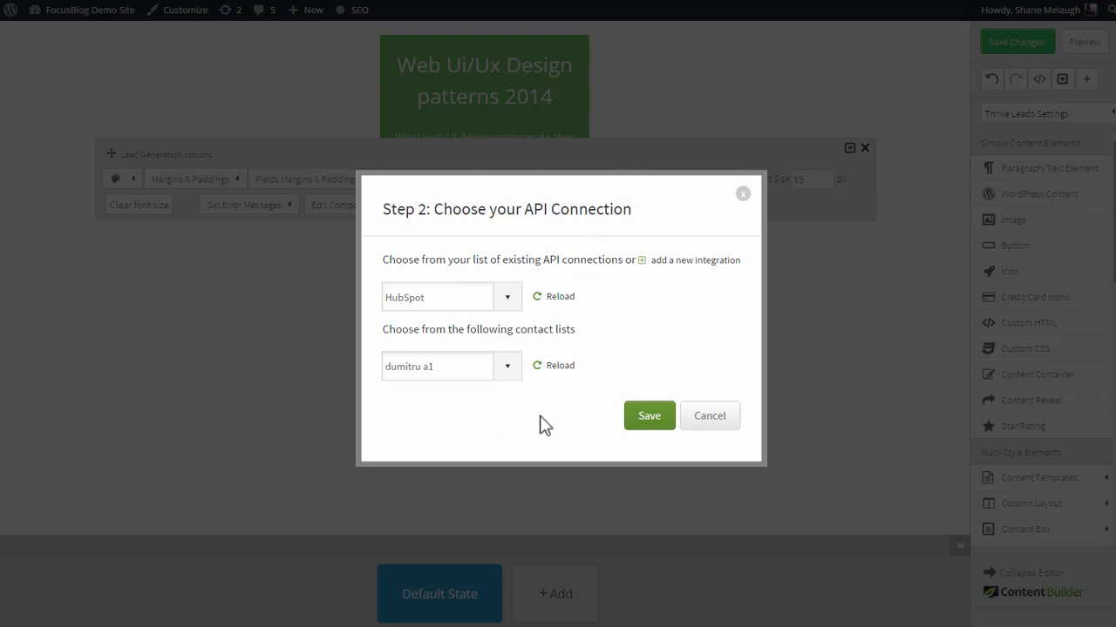
pyautogui.click(451, 366)
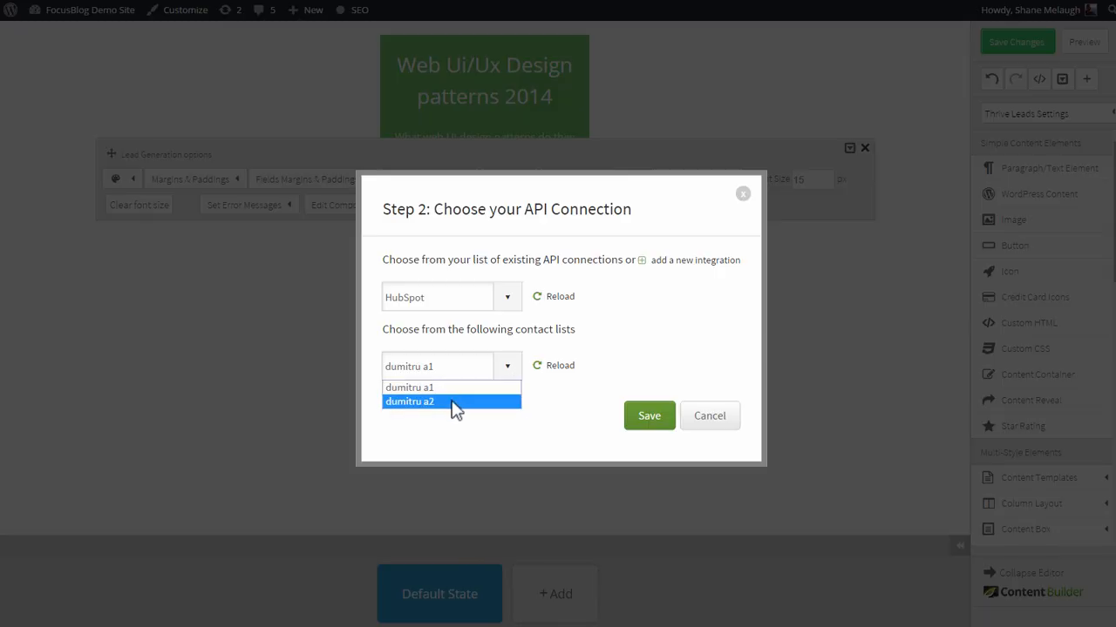
pyautogui.click(408, 402)
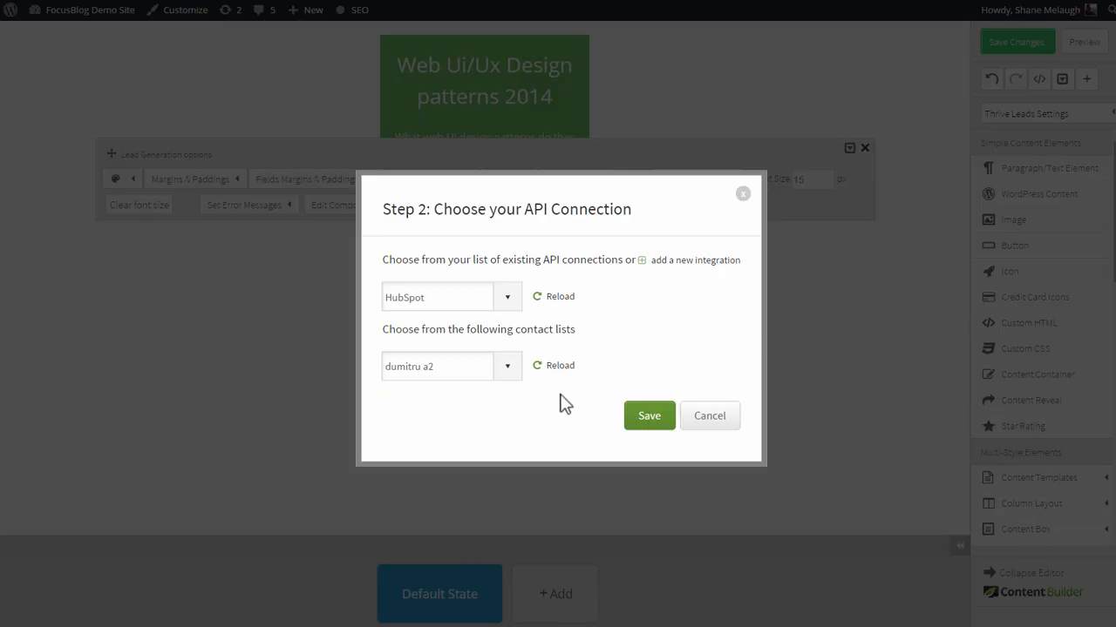
pyautogui.moveTo(455, 301)
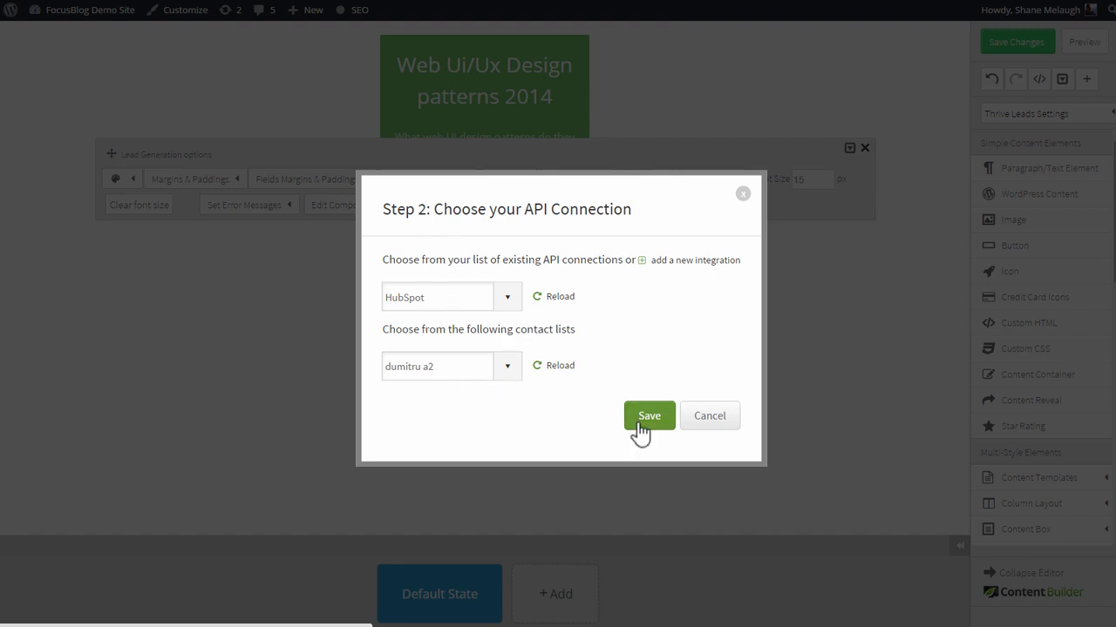
pyautogui.click(649, 416)
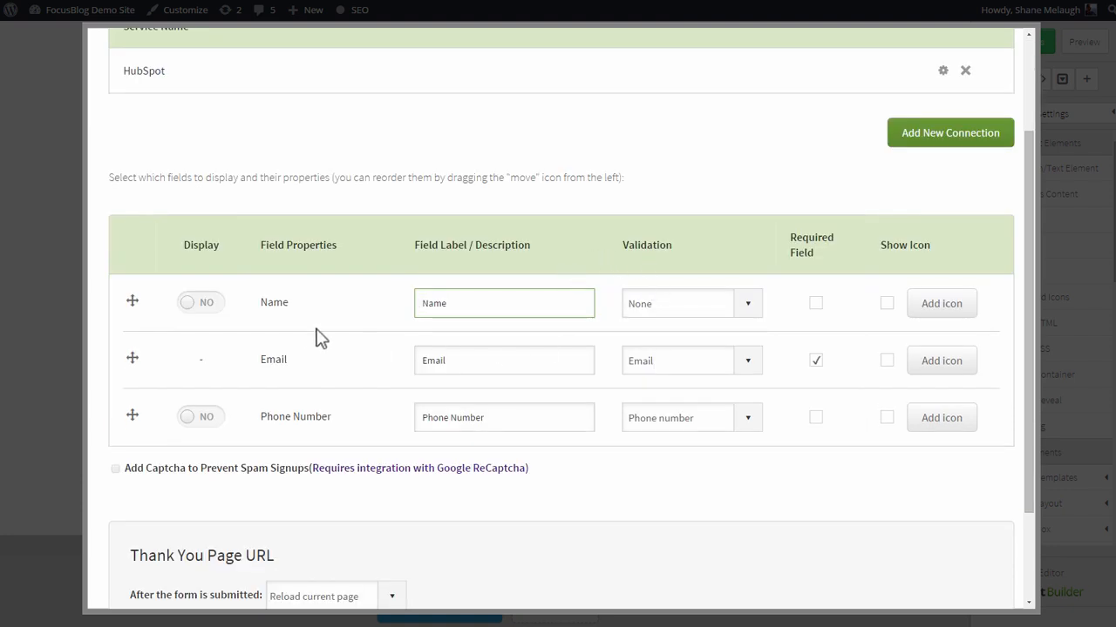
# - Toggle the Name field on and back off so the form keeps only email
pyautogui.click(199, 302)
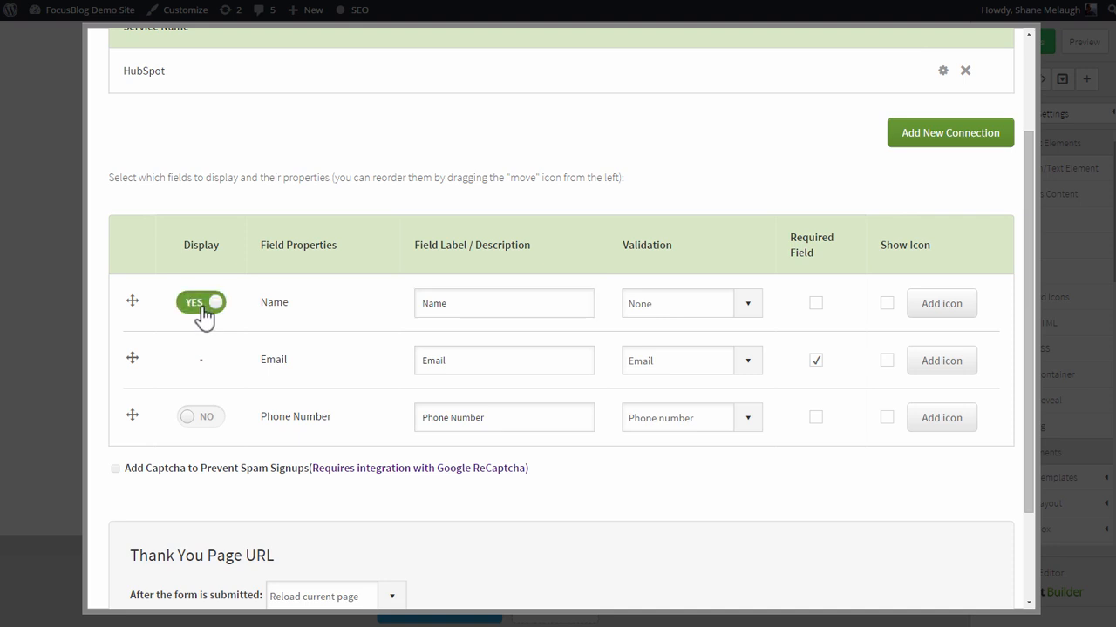
pyautogui.click(200, 302)
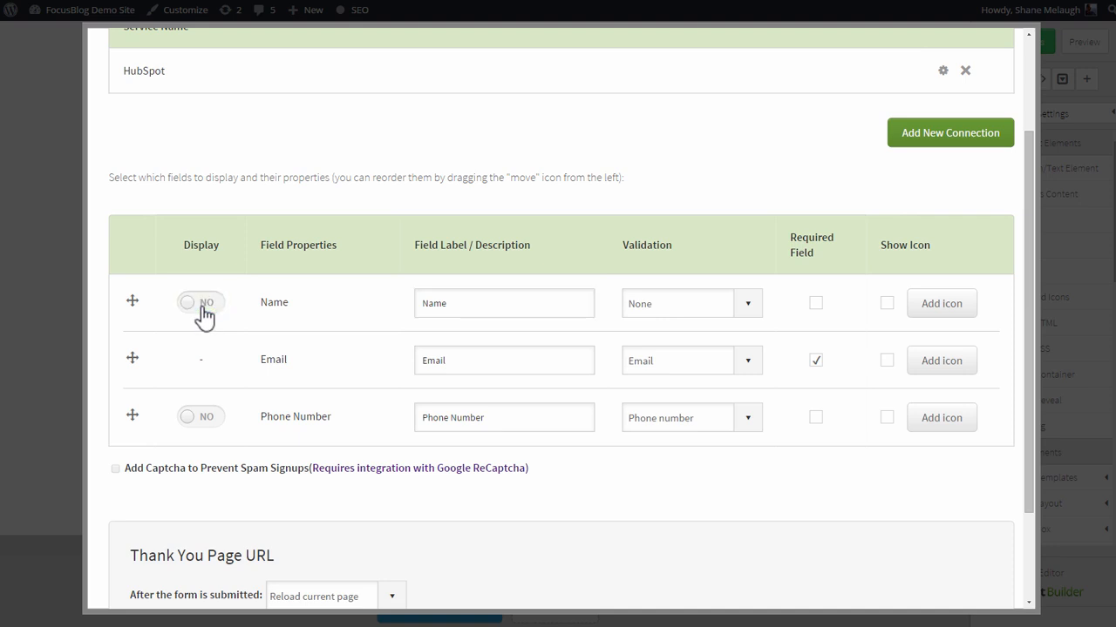
pyautogui.click(504, 304)
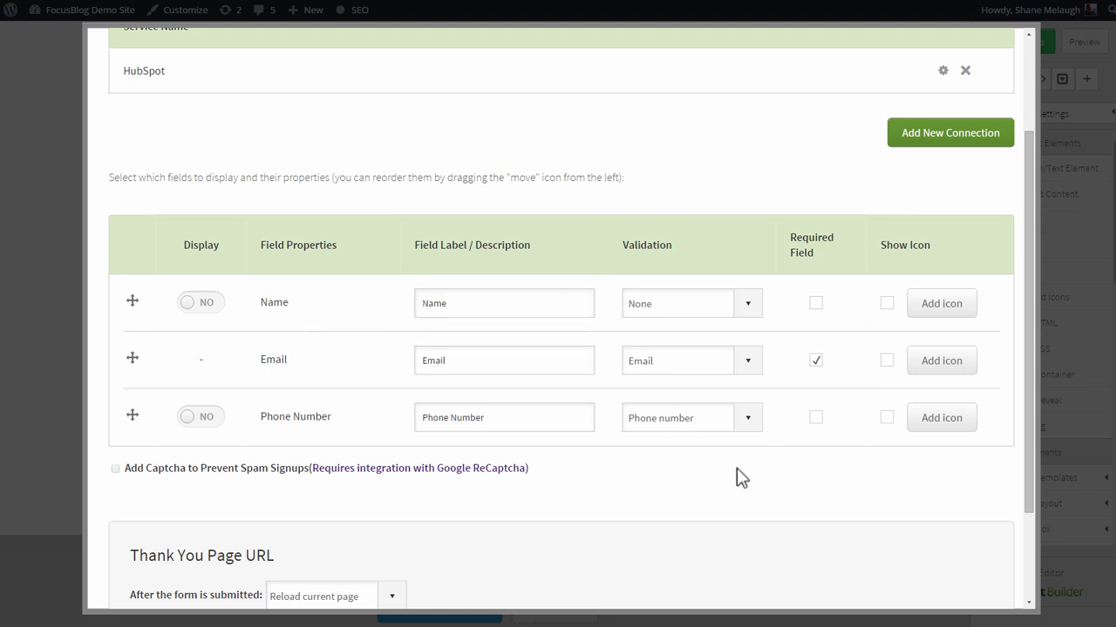
# - Set submissions to Redirect to URL and save the form settings
pyautogui.scroll(-3)
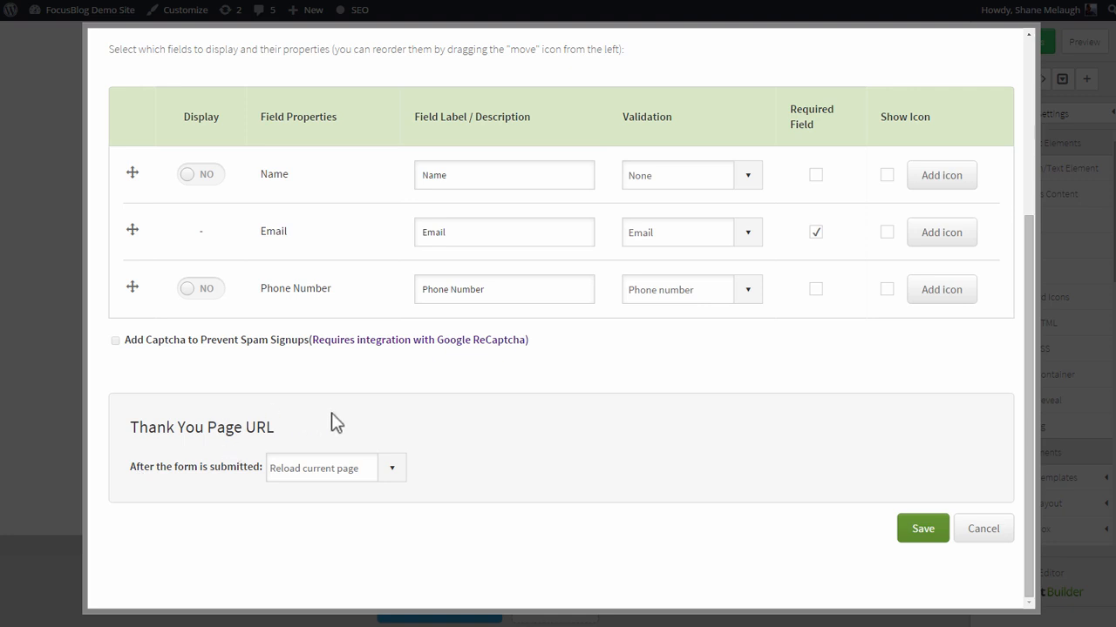
pyautogui.click(391, 467)
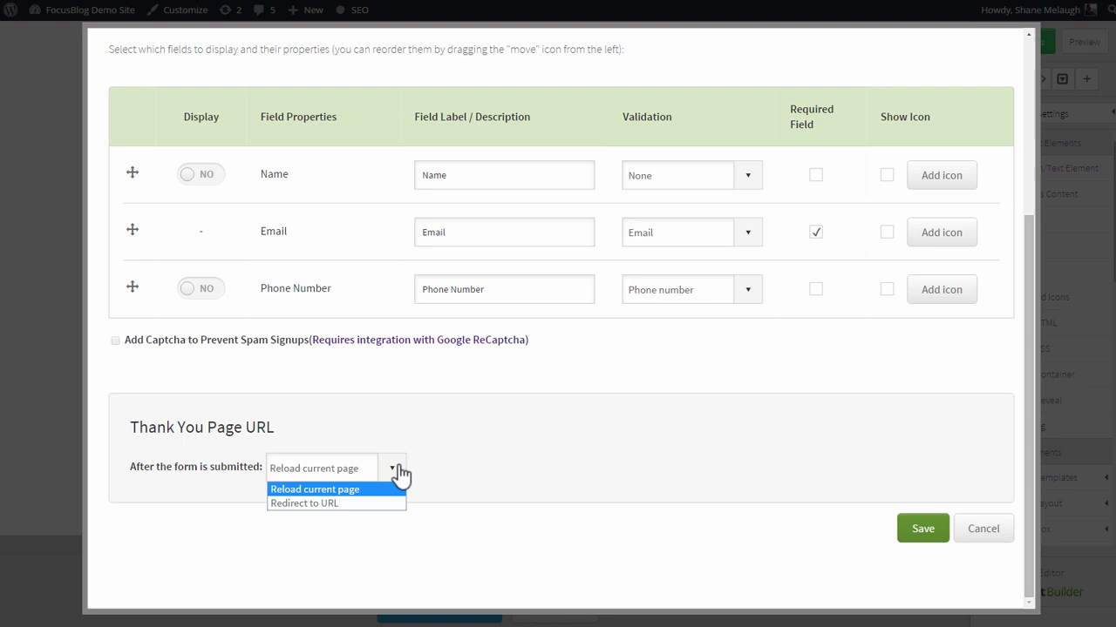
pyautogui.click(304, 504)
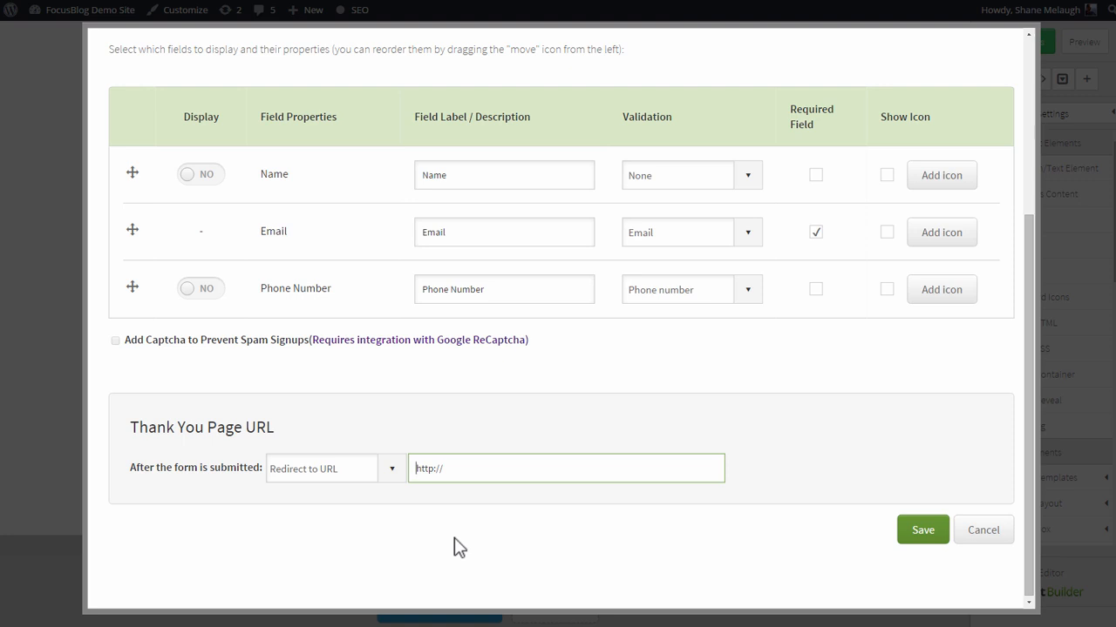
pyautogui.moveTo(491, 451)
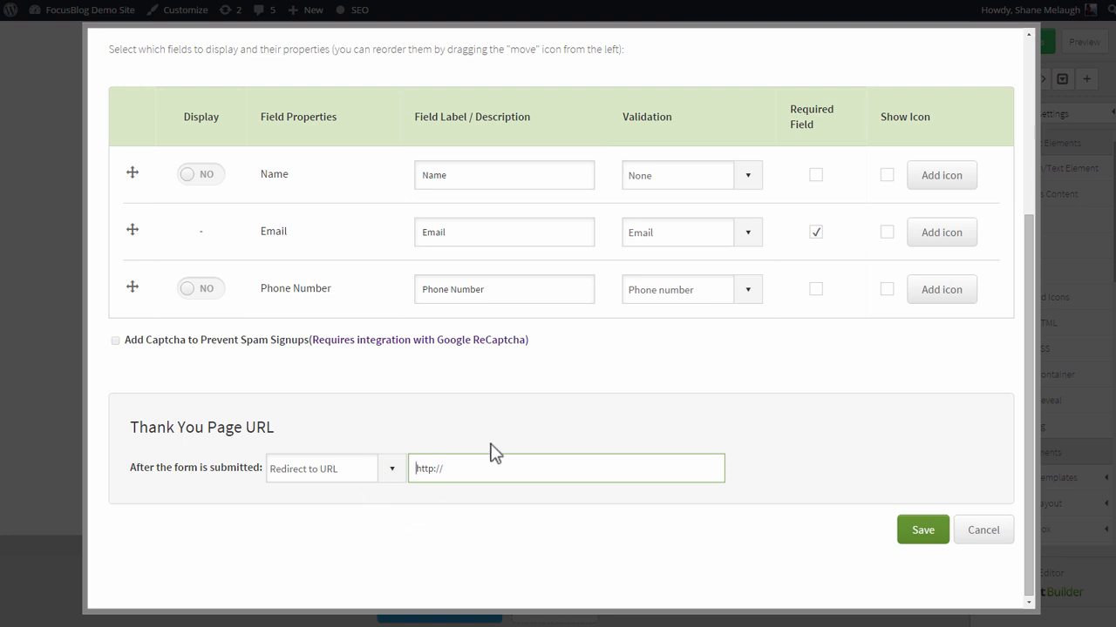
pyautogui.moveTo(873, 494)
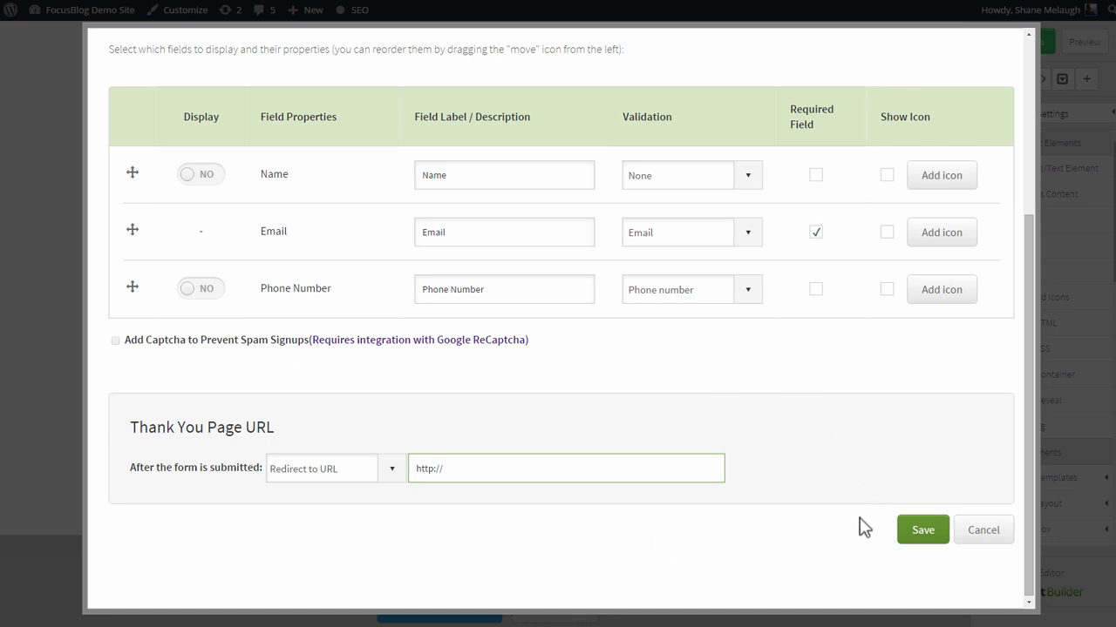
pyautogui.click(922, 530)
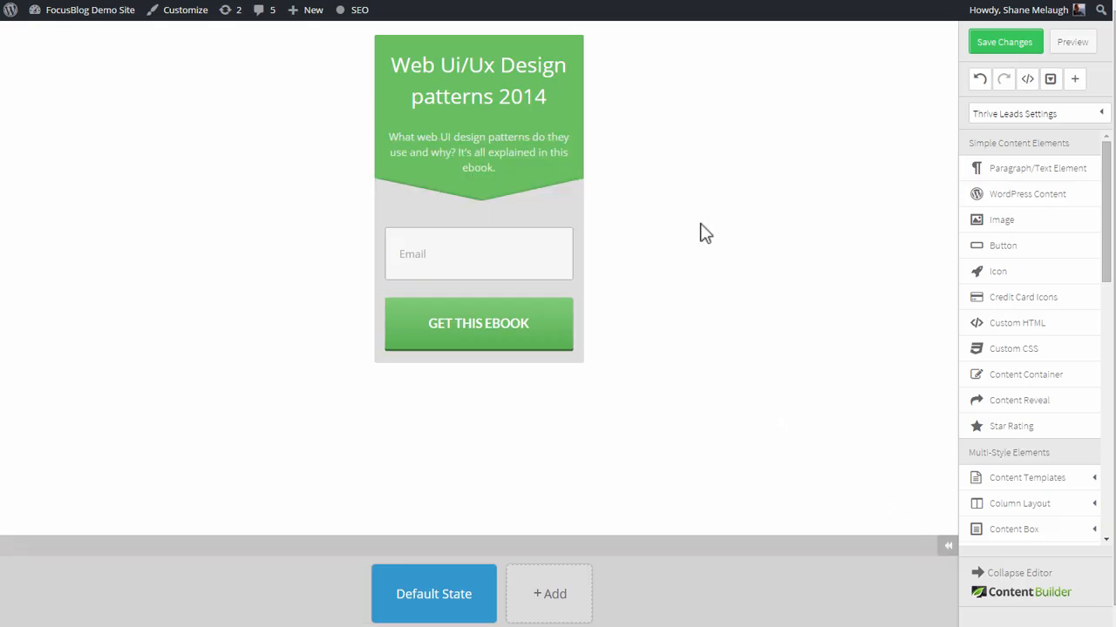
pyautogui.moveTo(717, 179)
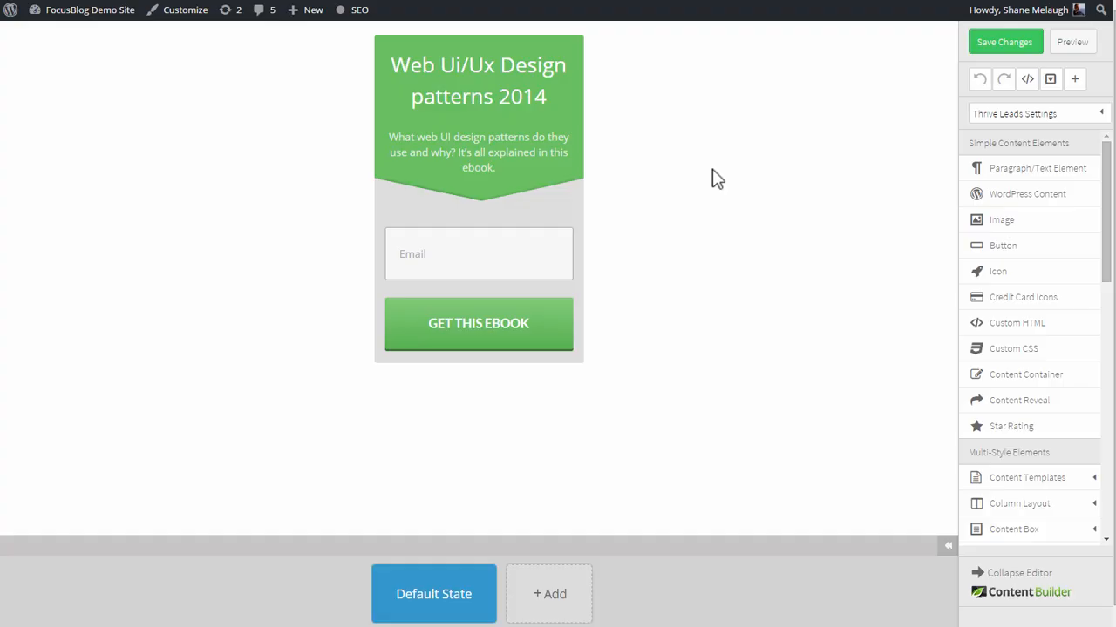